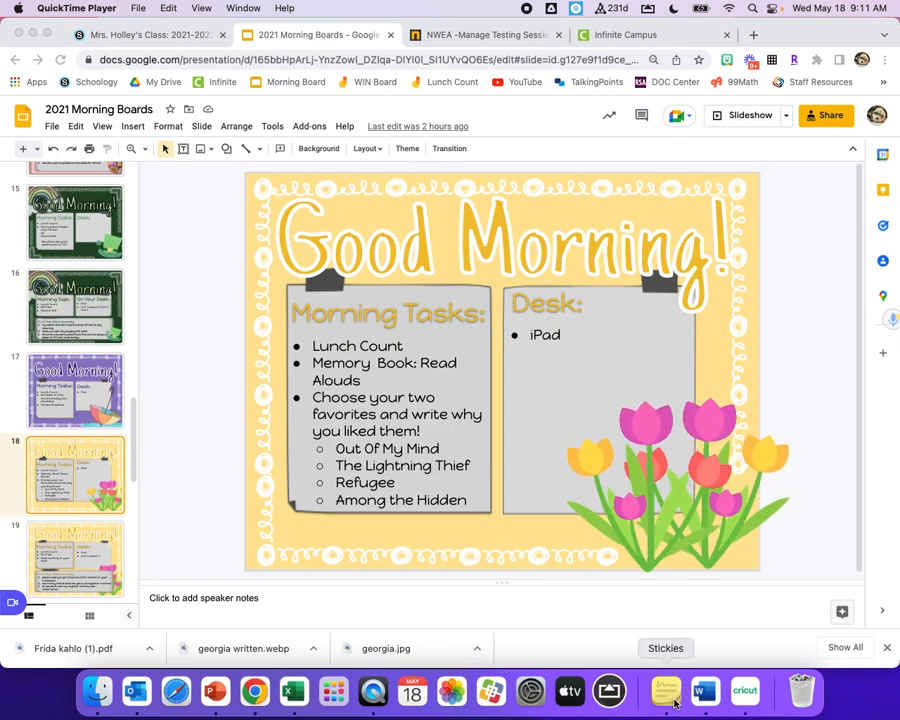
Step: Load the /present?rm=minimal link in a new tab showing the Good Morning slide
click(664, 690)
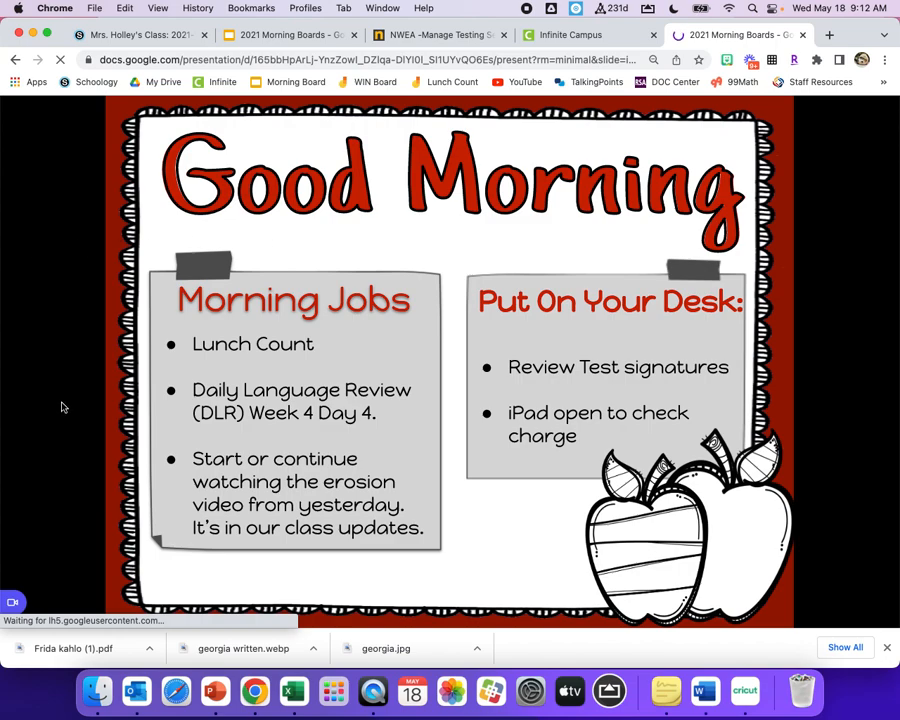
mouse_move(84, 378)
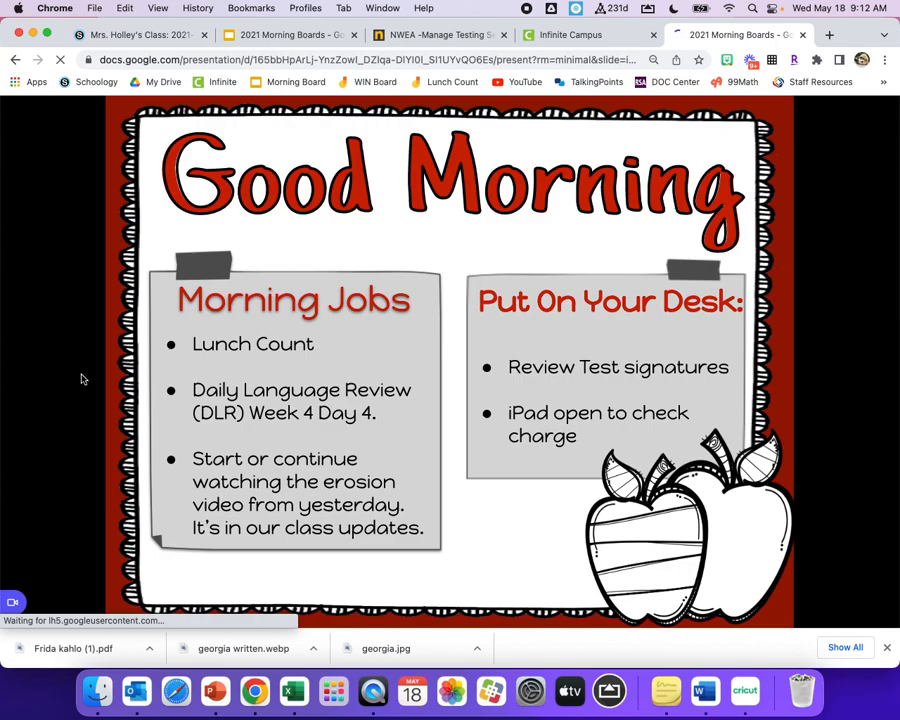